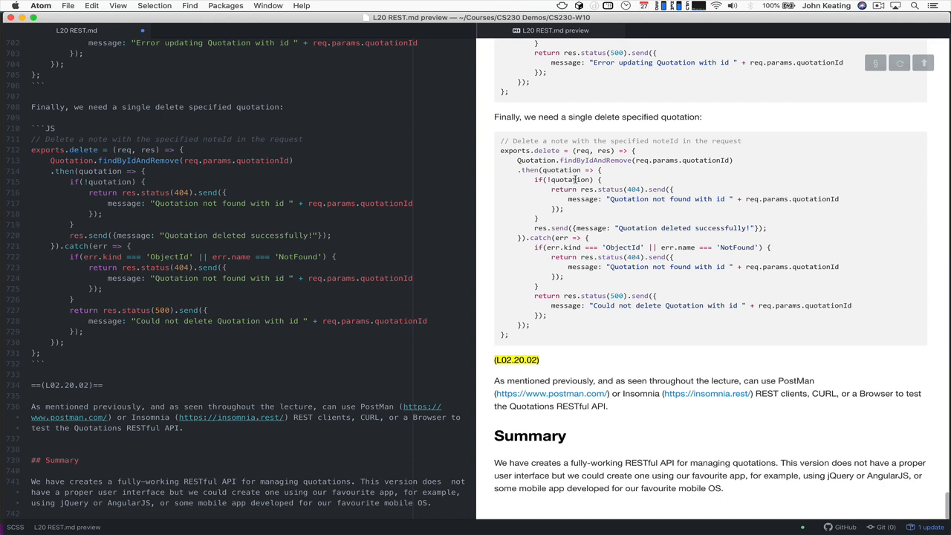
pyautogui.moveTo(666, 333)
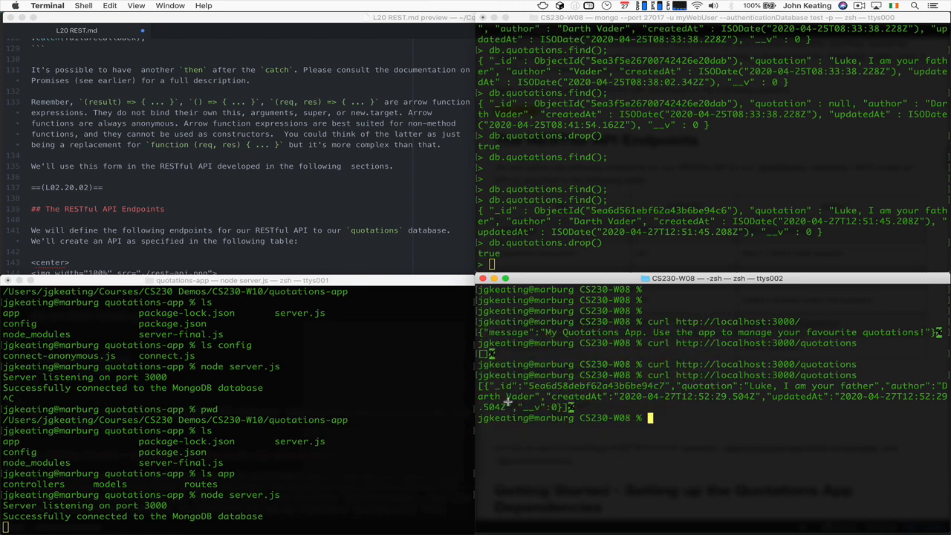
pyautogui.moveTo(613, 199)
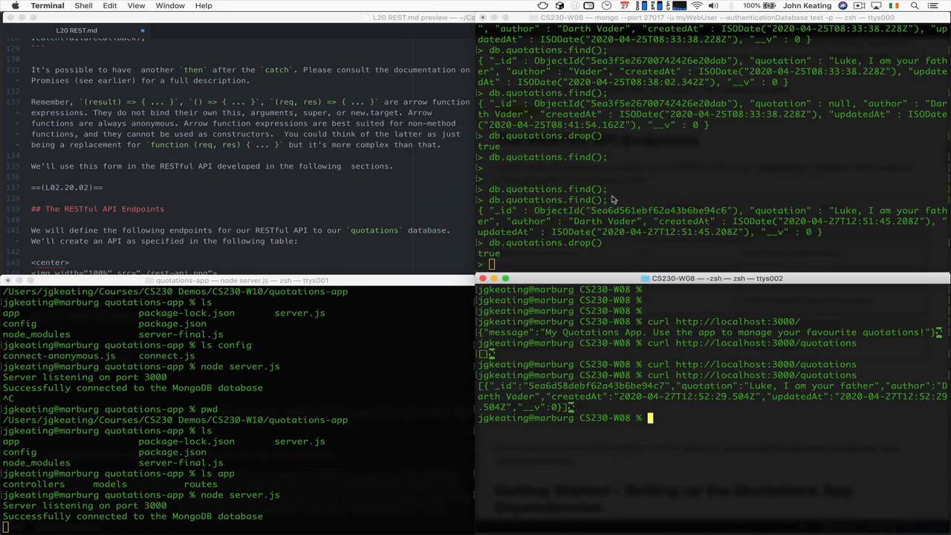
# - Run show collections in the mongo shell, with db.quotations.find() and curl to /quotations ready
pyautogui.write('curl http://localhost:3000/quotations')
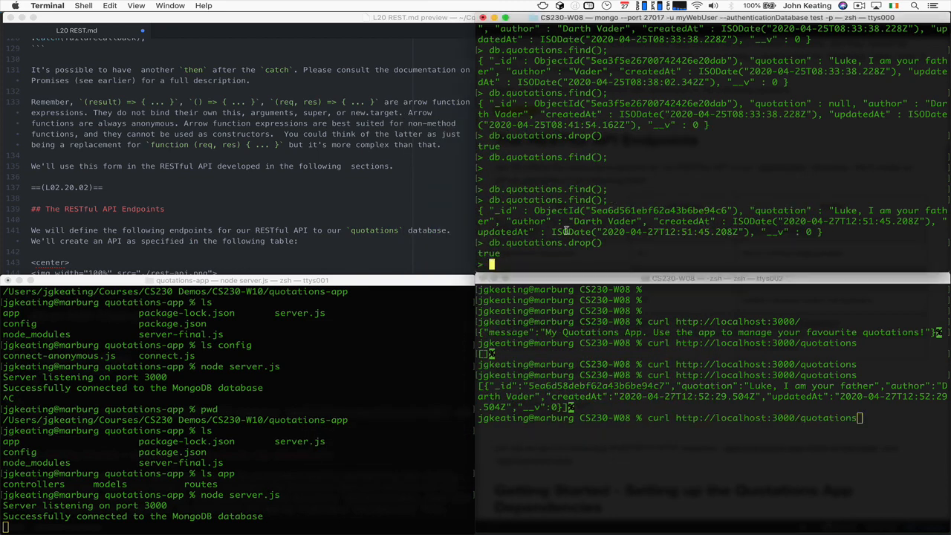
pyautogui.write('db.quotations.find();')
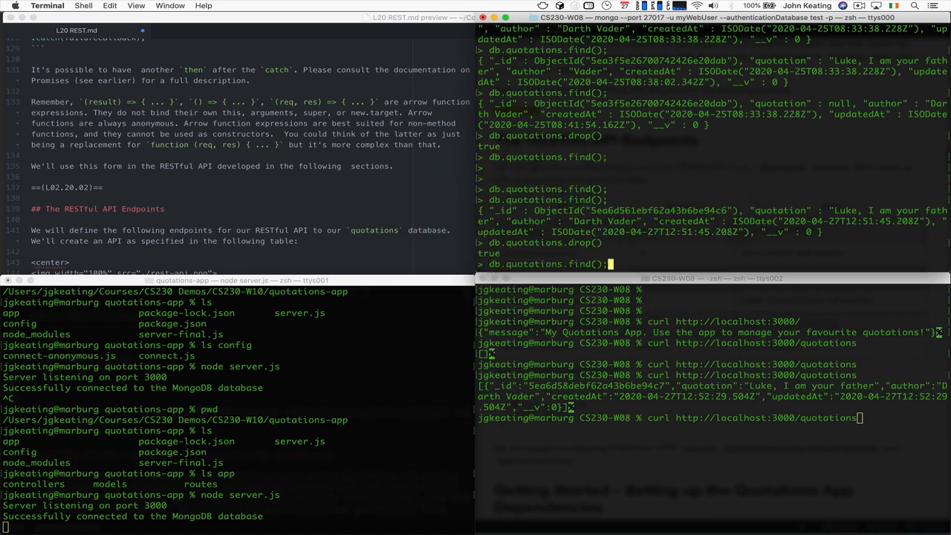
pyautogui.write('show collections')
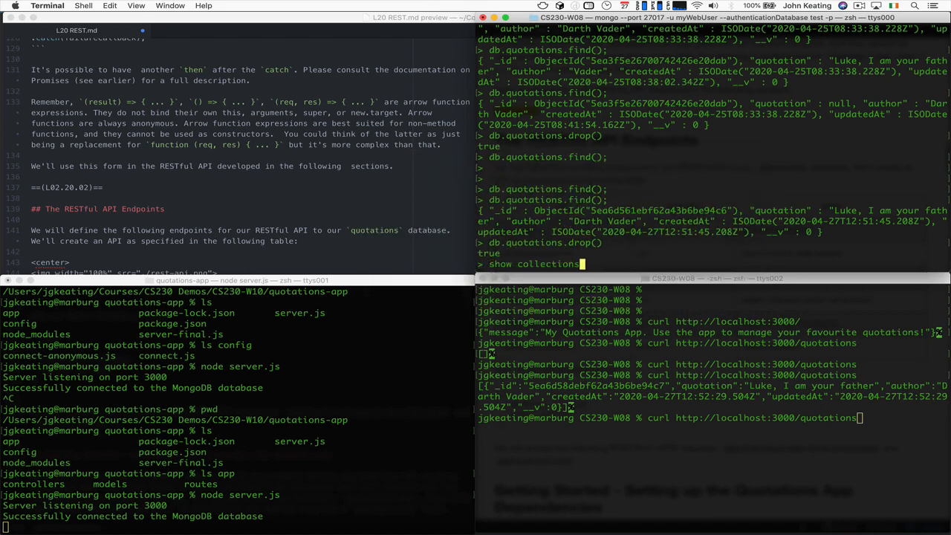
pyautogui.press('enter')
pyautogui.write('db.quotations.find();')
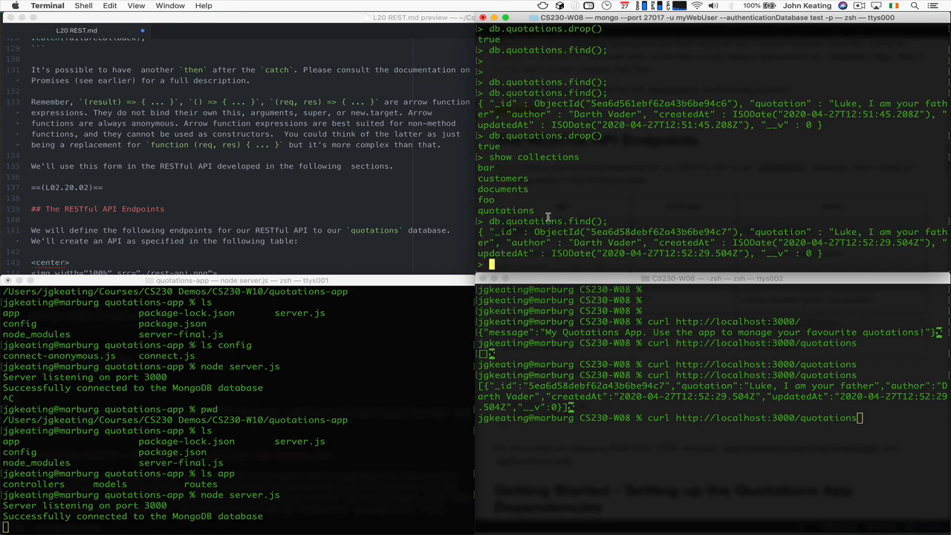
pyautogui.moveTo(642, 401)
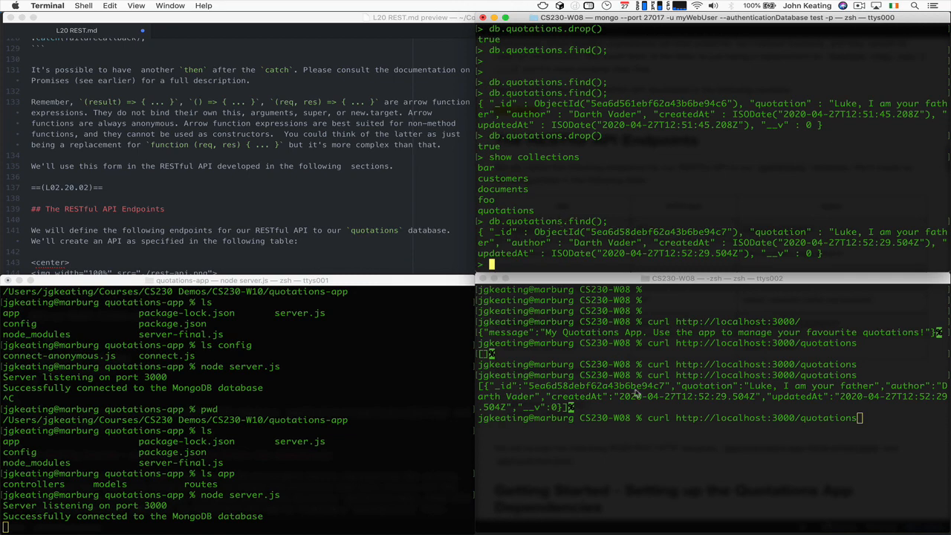
pyautogui.moveTo(802, 523)
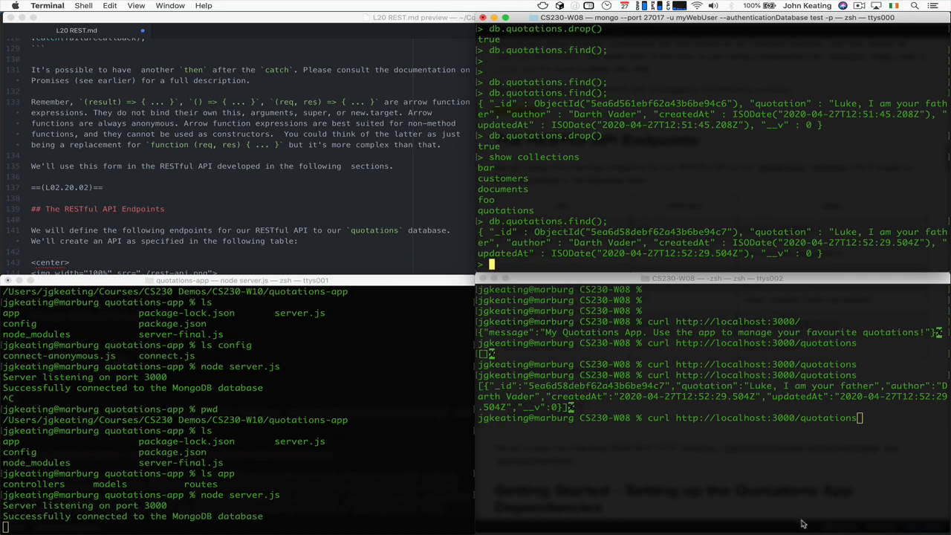
pyautogui.moveTo(731, 358)
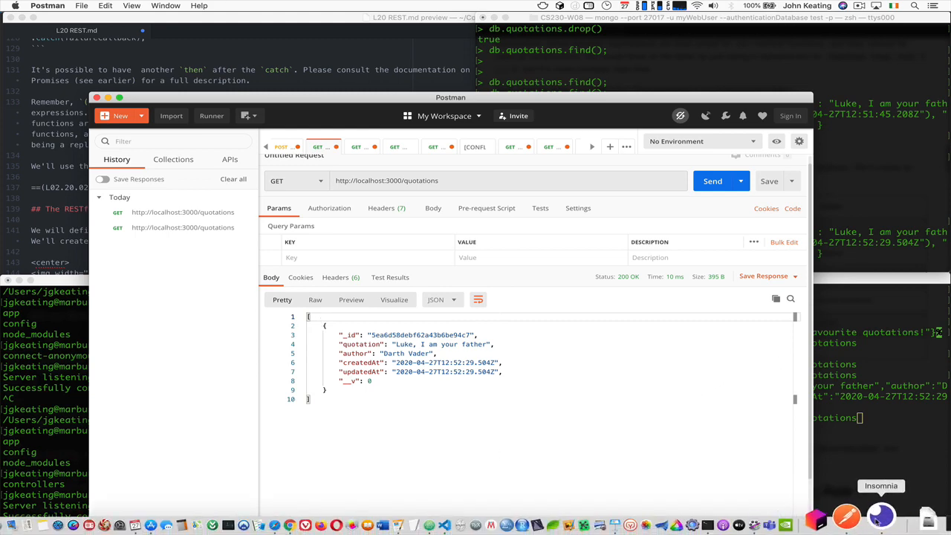
# - Bring Insomnia to the front and move its window further down
pyautogui.click(880, 515)
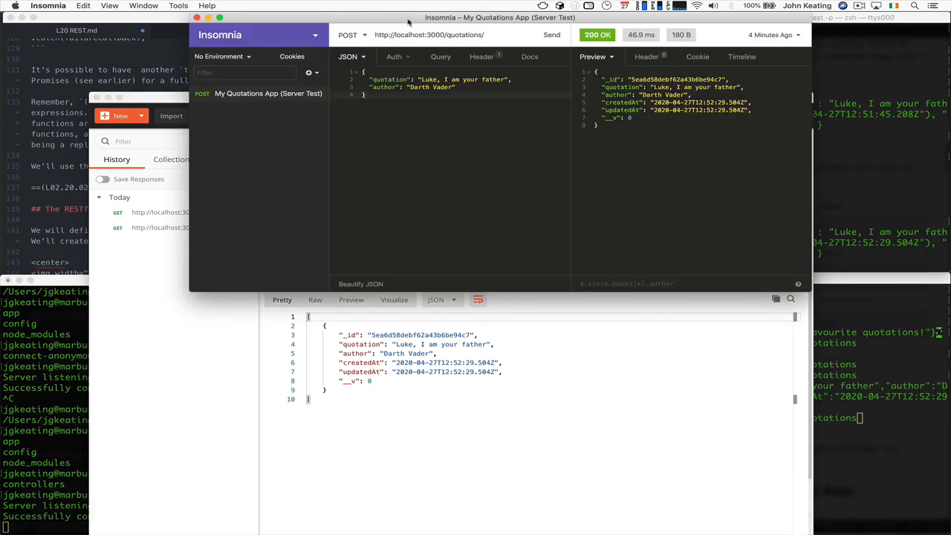
pyautogui.moveTo(407, 17); pyautogui.dragTo(241, 37)
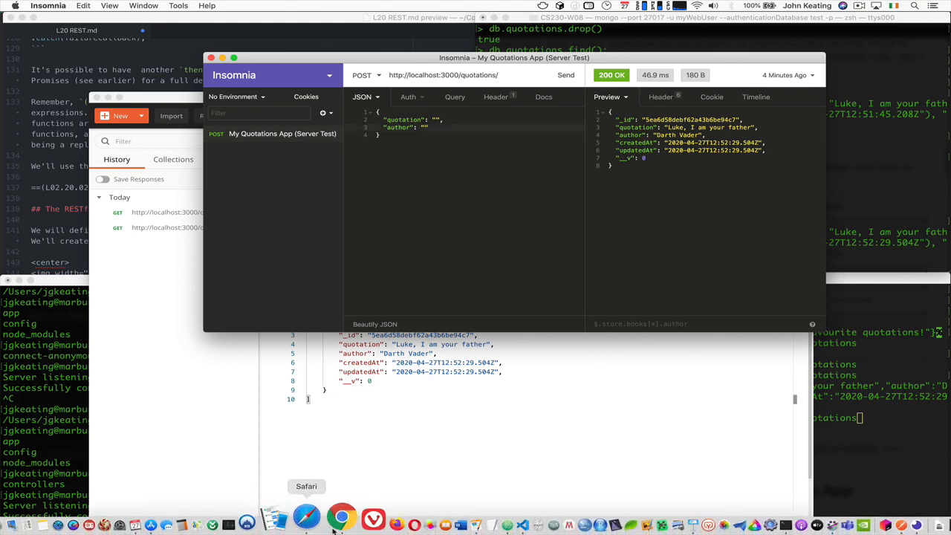
pyautogui.moveTo(467, 515)
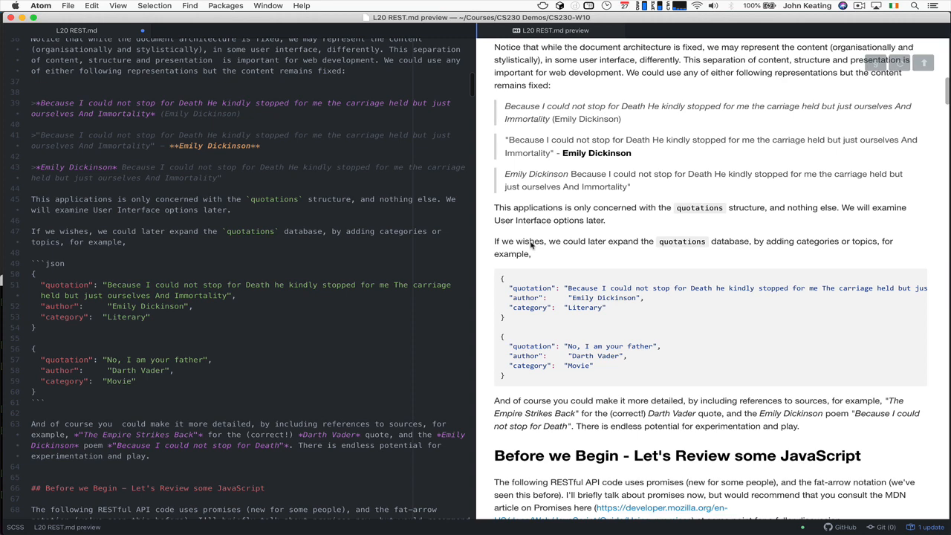
# - Select the Emily Dickinson quotation JSON in L20 REST.md
pyautogui.doubleClick(528, 241)
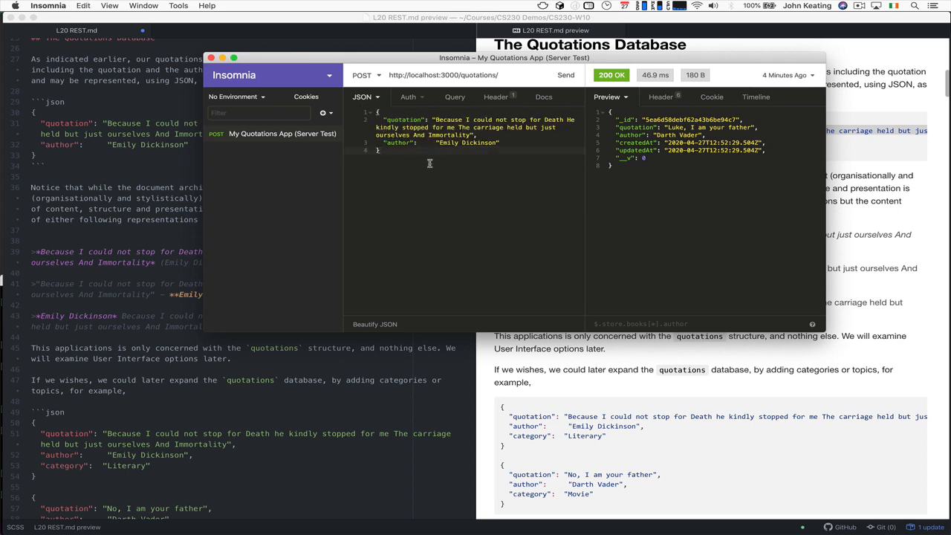
pyautogui.moveTo(506, 103)
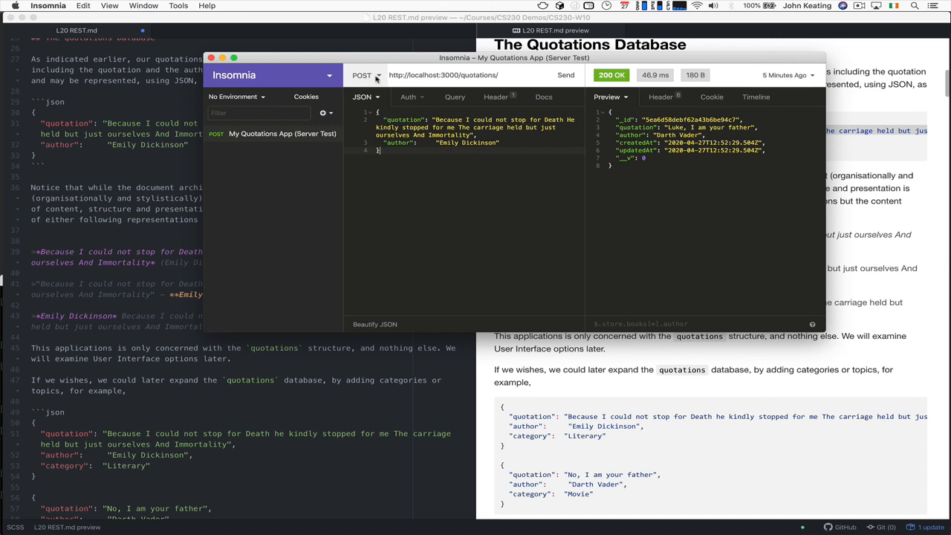
# - Check the POST method and JSON body type, then send the Emily Dickinson quote to /quotations
pyautogui.click(364, 74)
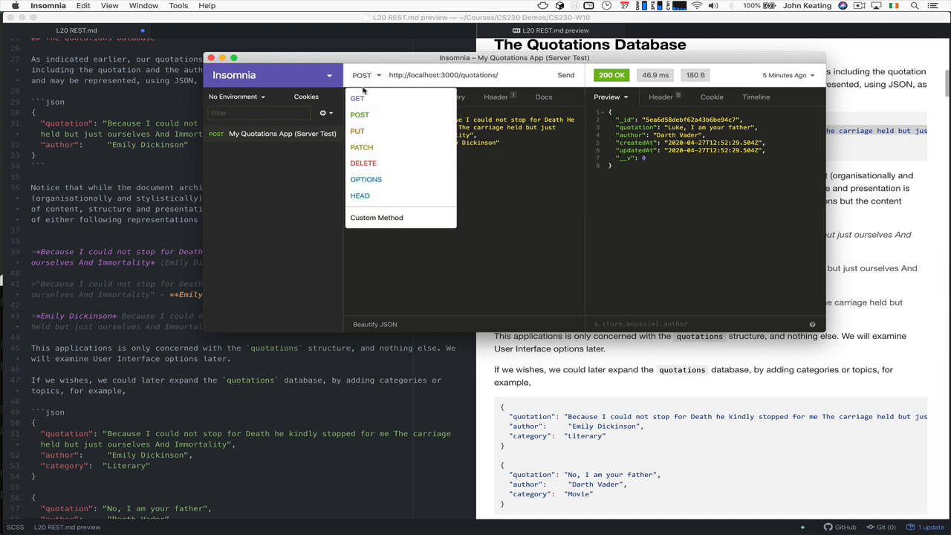
pyautogui.click(363, 96)
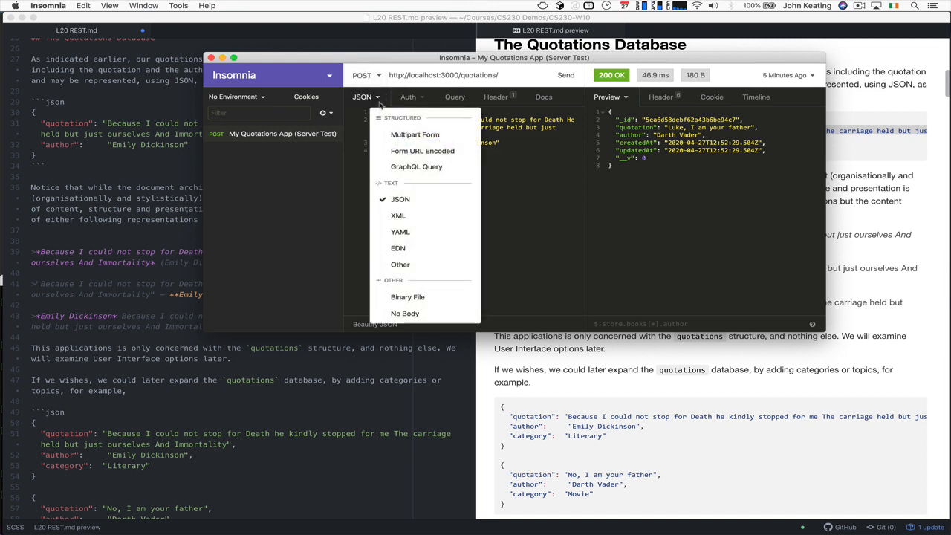
pyautogui.moveTo(400, 199)
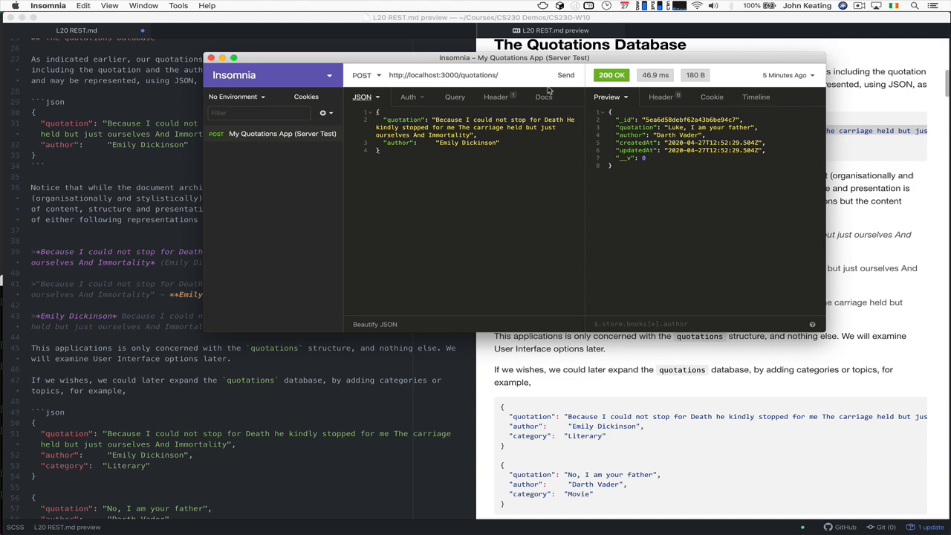
pyautogui.click(565, 75)
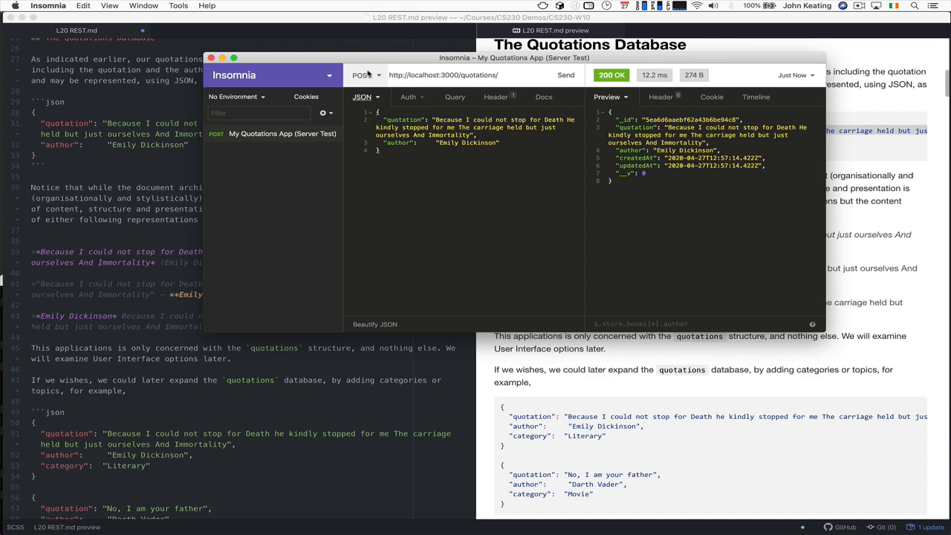
pyautogui.click(364, 74)
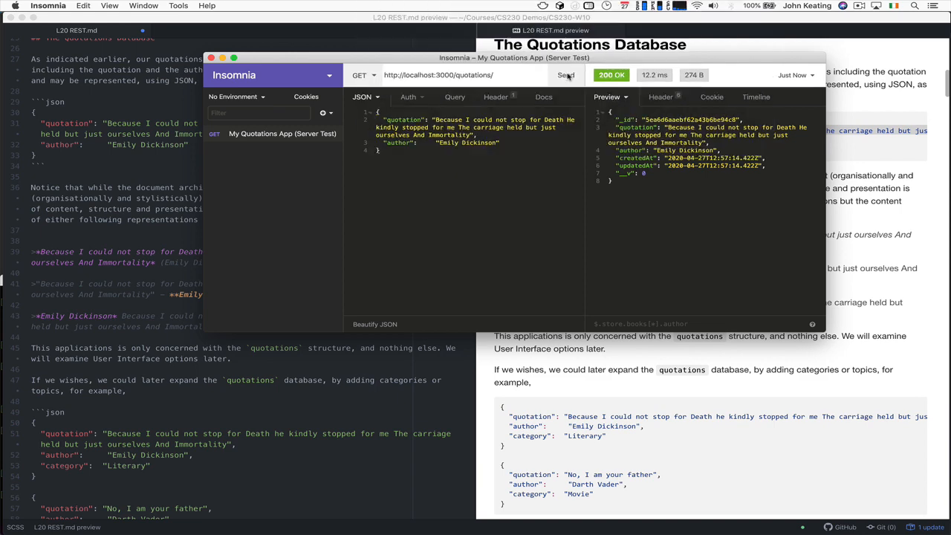
pyautogui.click(566, 74)
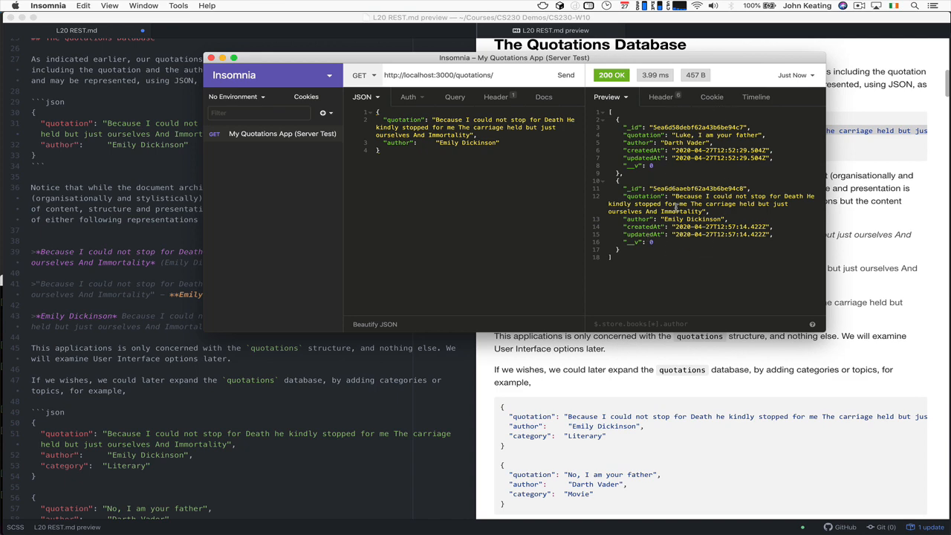
pyautogui.moveTo(817, 517)
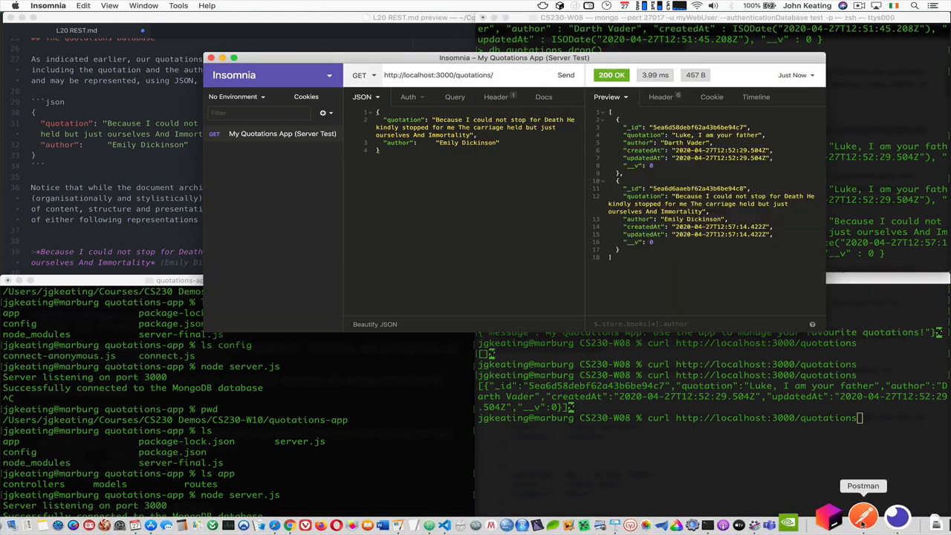
# - Bring Postman and its GET /quotations request back in front of Insomnia
pyautogui.click(863, 515)
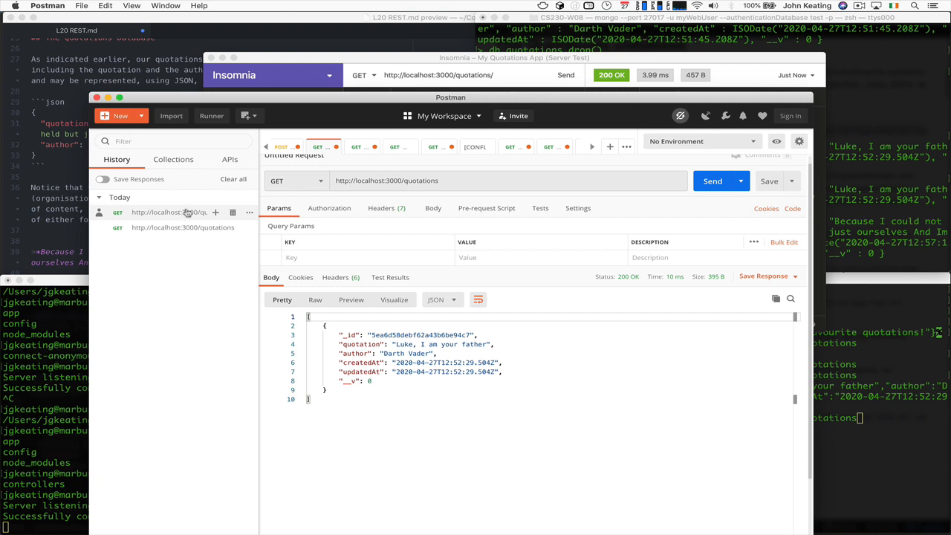
pyautogui.moveTo(520, 310)
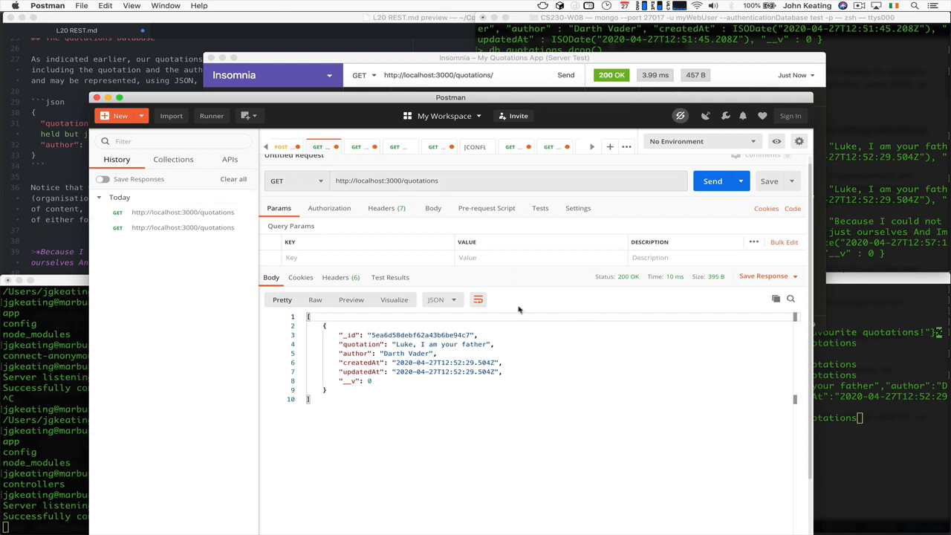
pyautogui.moveTo(421, 364)
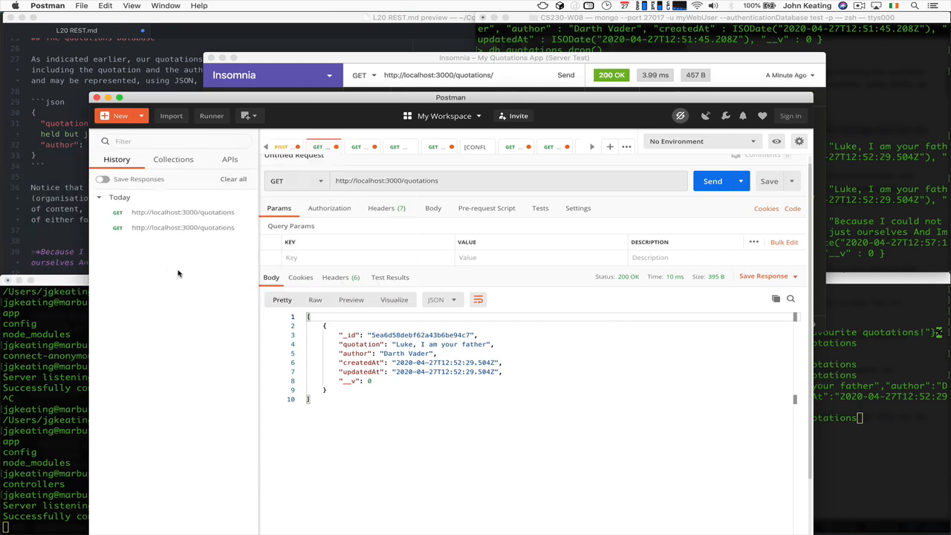
pyautogui.moveTo(892, 284)
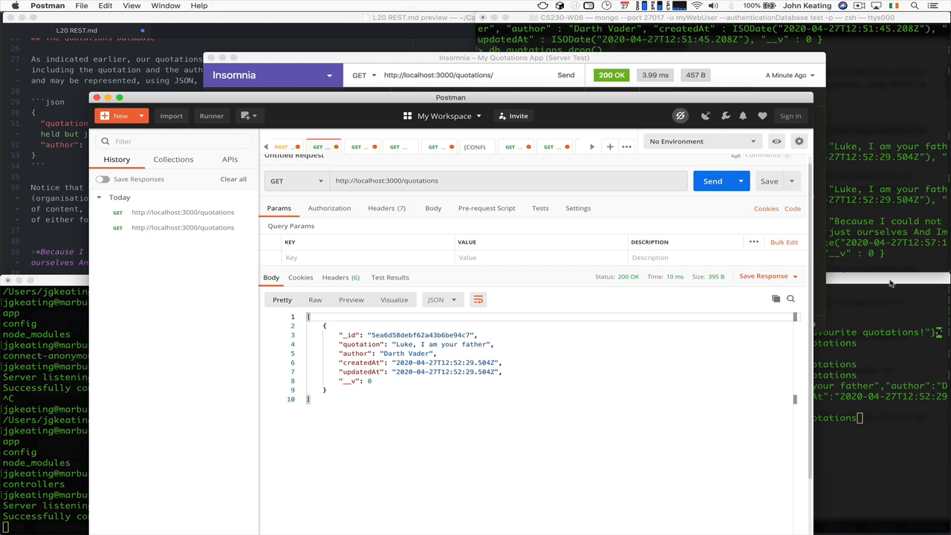
pyautogui.moveTo(185, 189)
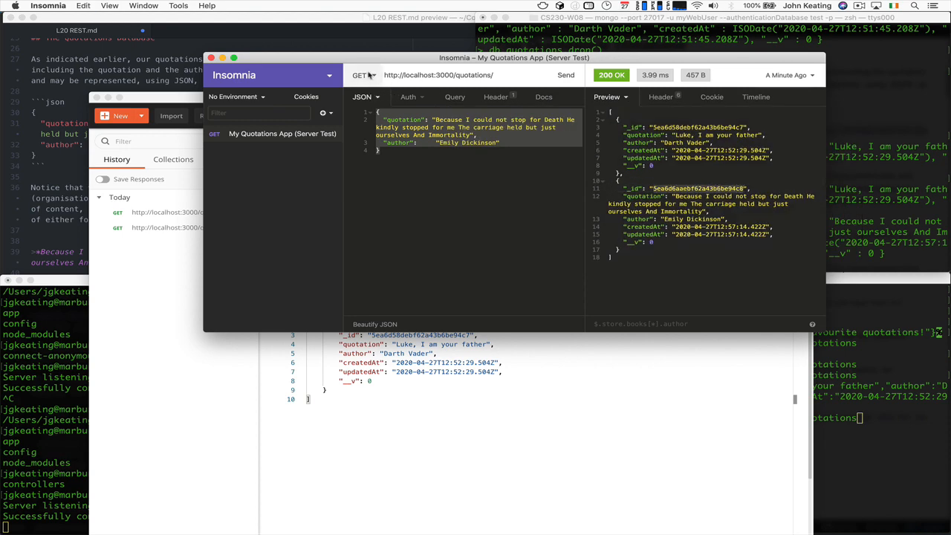
# - Send a DELETE for the Emily Dickinson quote, changing the id's last character to 8 after a 404
pyautogui.click(363, 74)
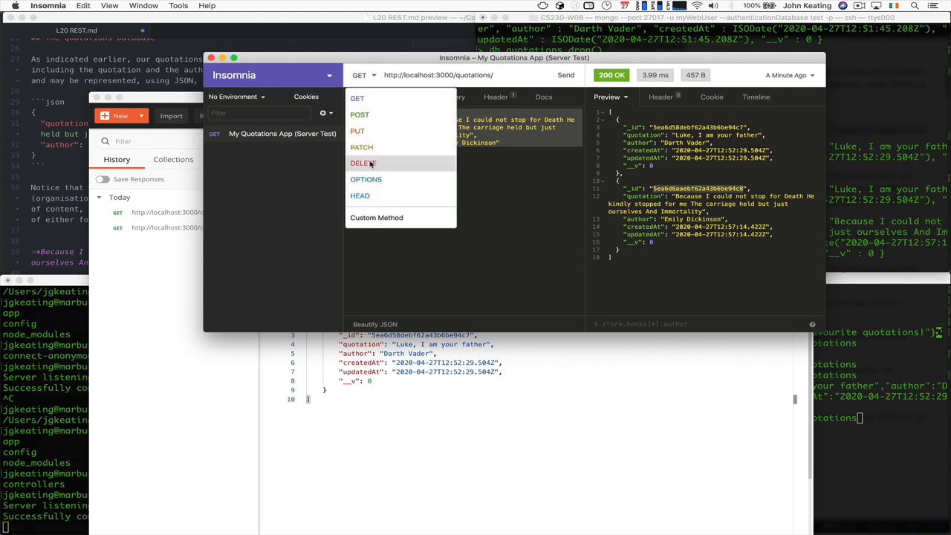
pyautogui.click(363, 163)
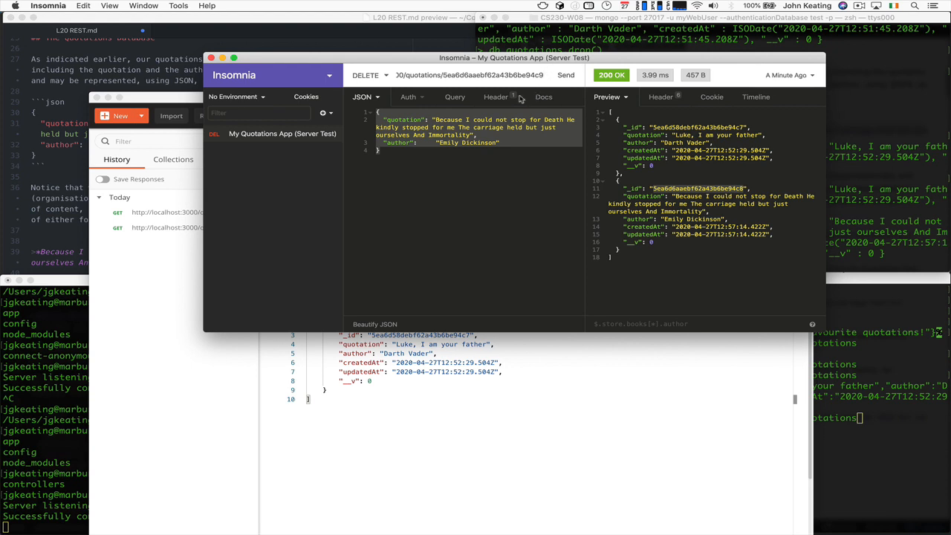
pyautogui.click(363, 97)
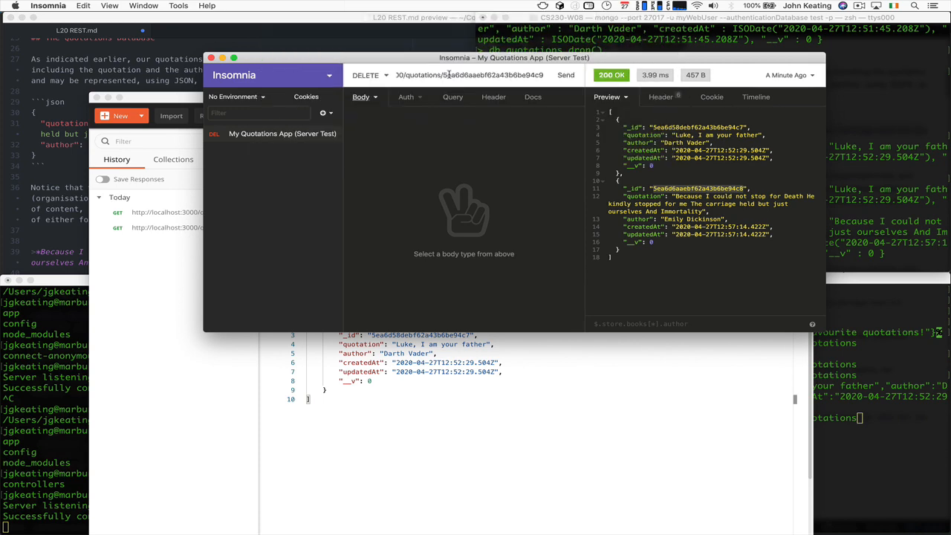
pyautogui.moveTo(565, 75)
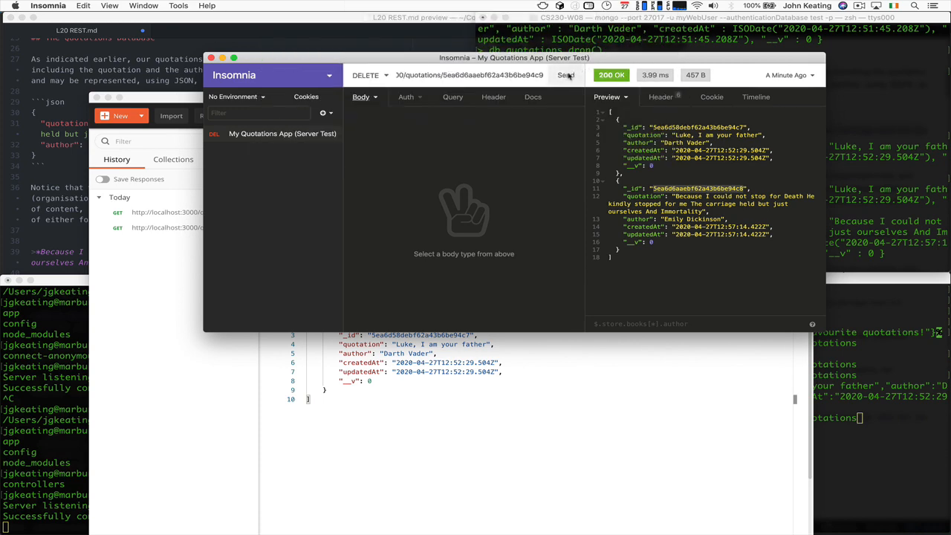
pyautogui.click(565, 74)
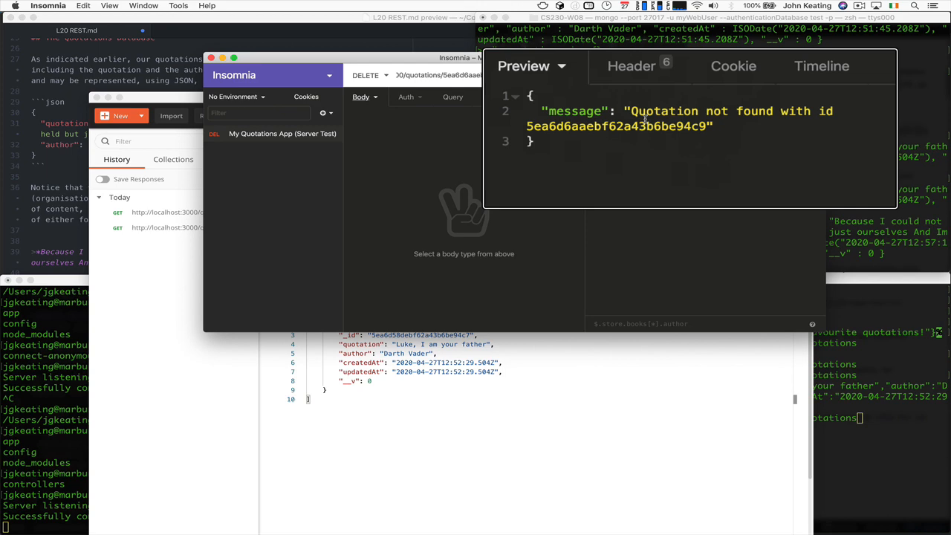
pyautogui.click(510, 54)
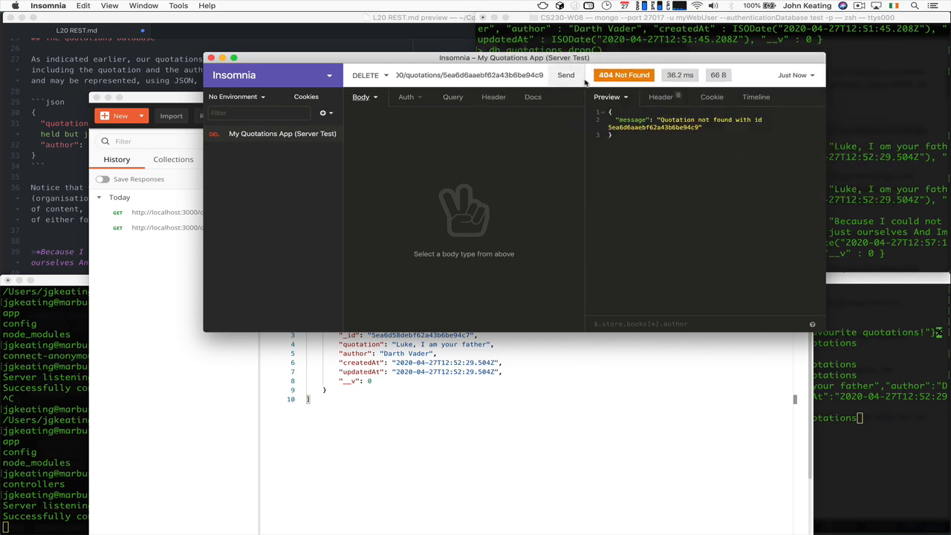
pyautogui.moveTo(624, 74)
pyautogui.write('8')
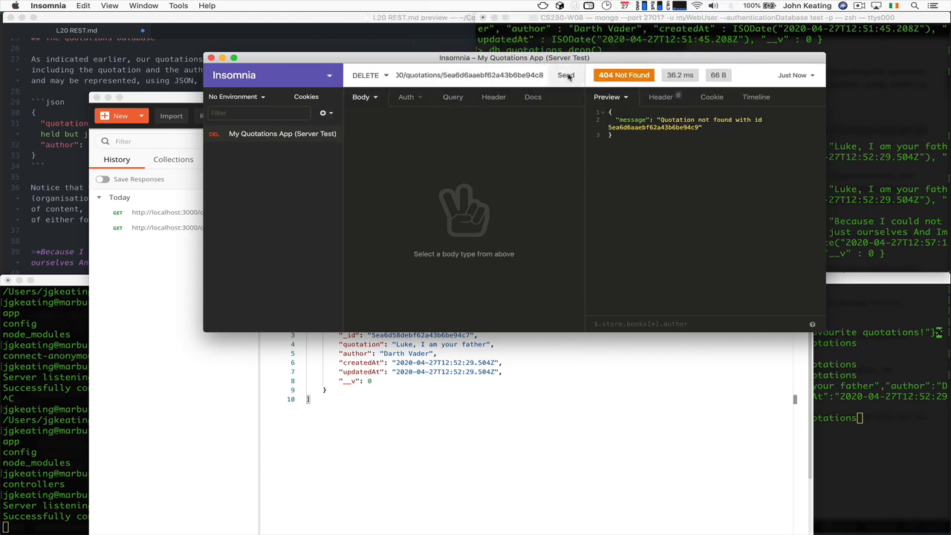
pyautogui.click(565, 75)
pyautogui.write('db.quotations.find();')
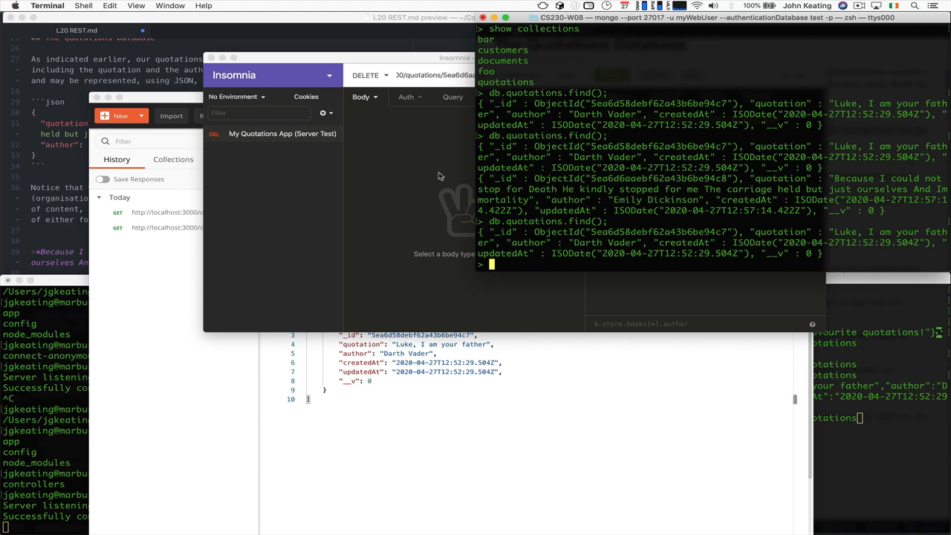
# - Make the request a PUT with a JSON body and copy the Darth Vader fields from Terminal
pyautogui.click(565, 74)
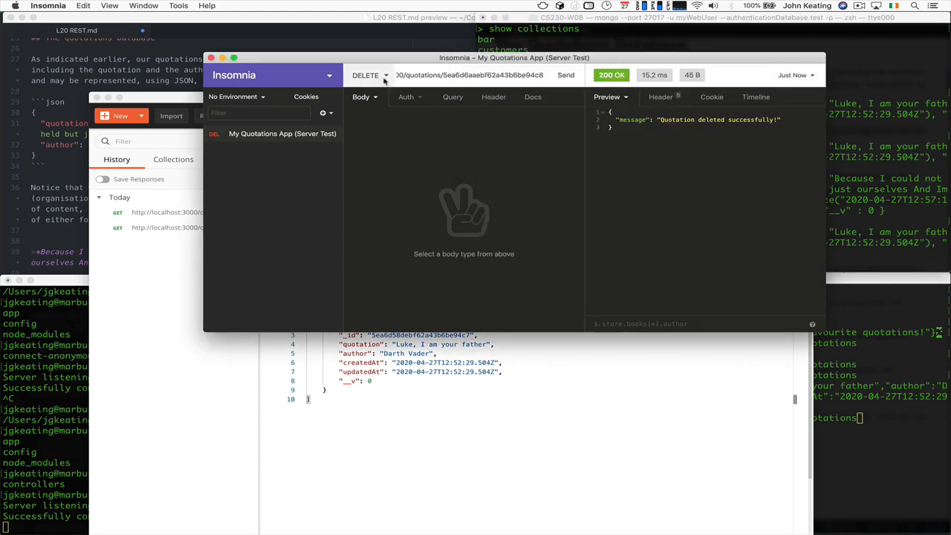
pyautogui.click(365, 75)
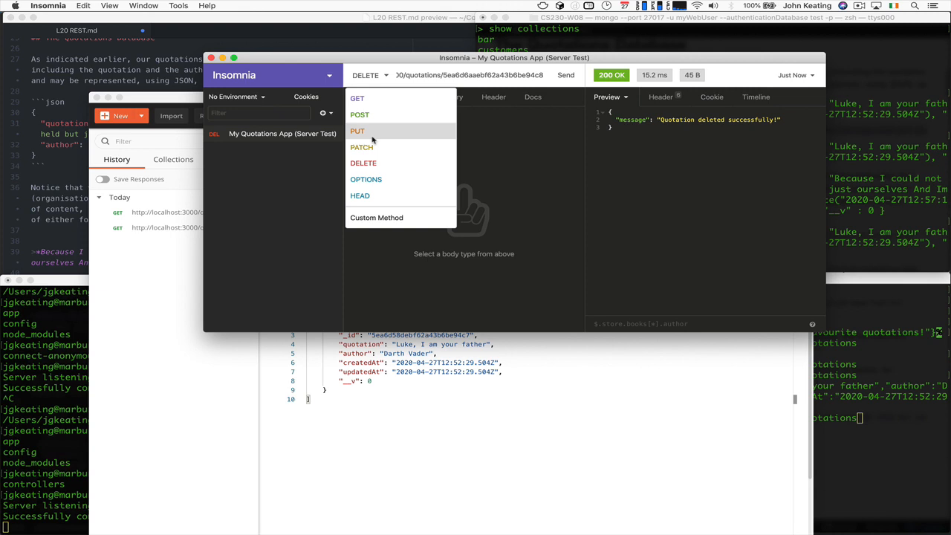
pyautogui.click(358, 131)
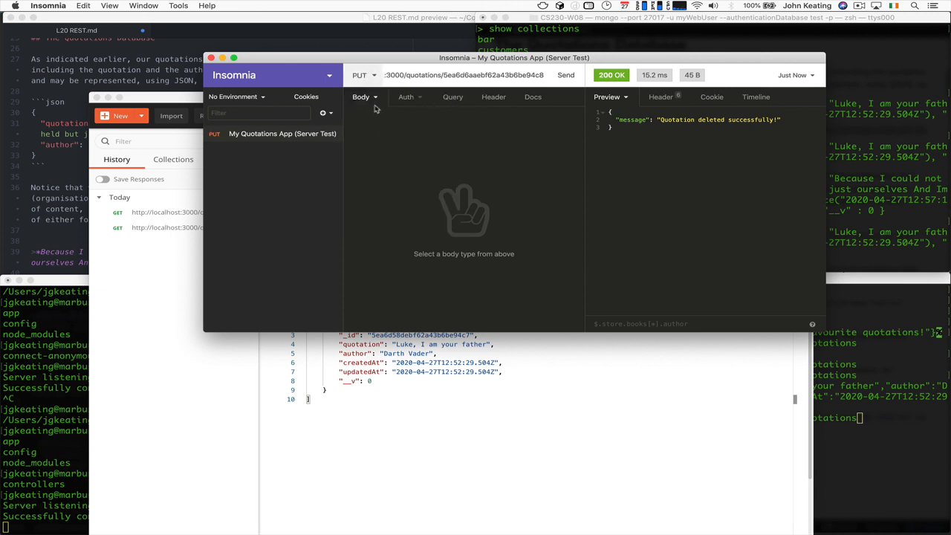
pyautogui.click(364, 96)
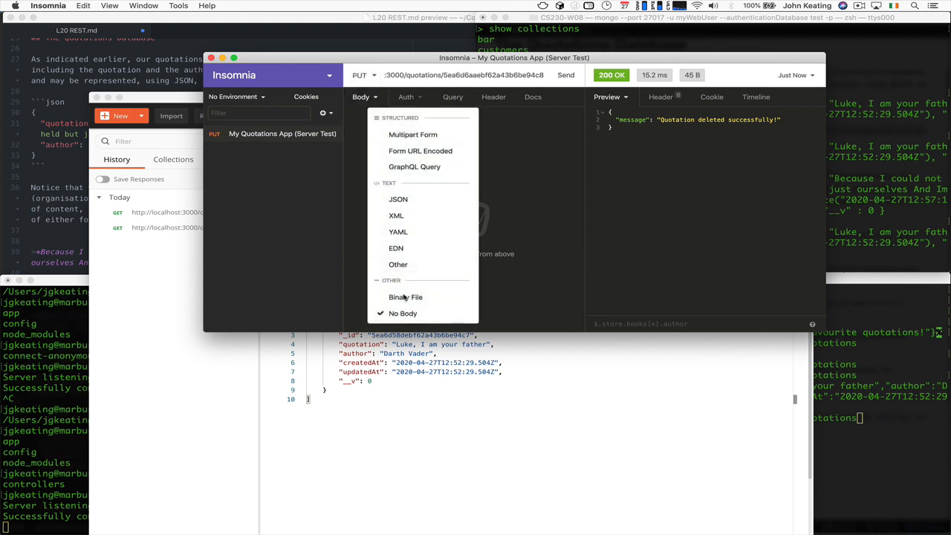
pyautogui.click(398, 199)
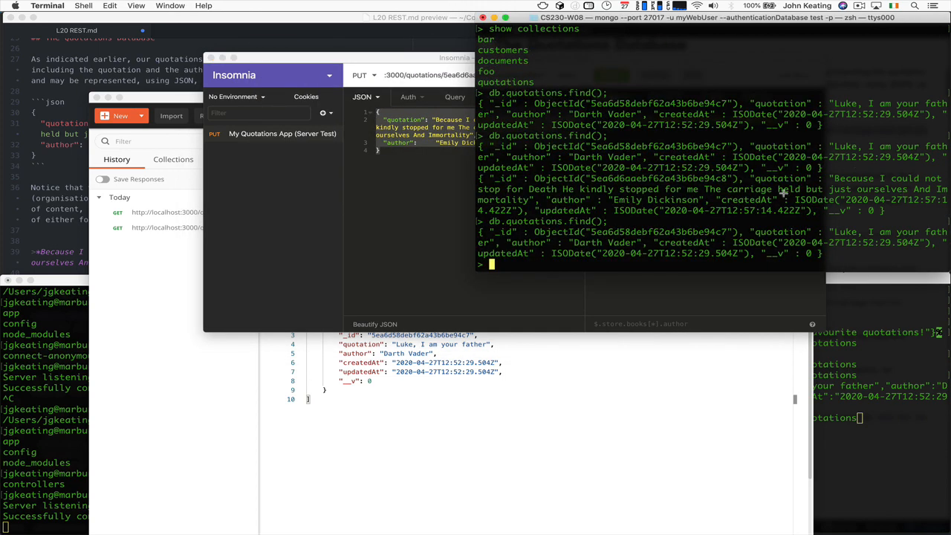
pyautogui.moveTo(776, 139)
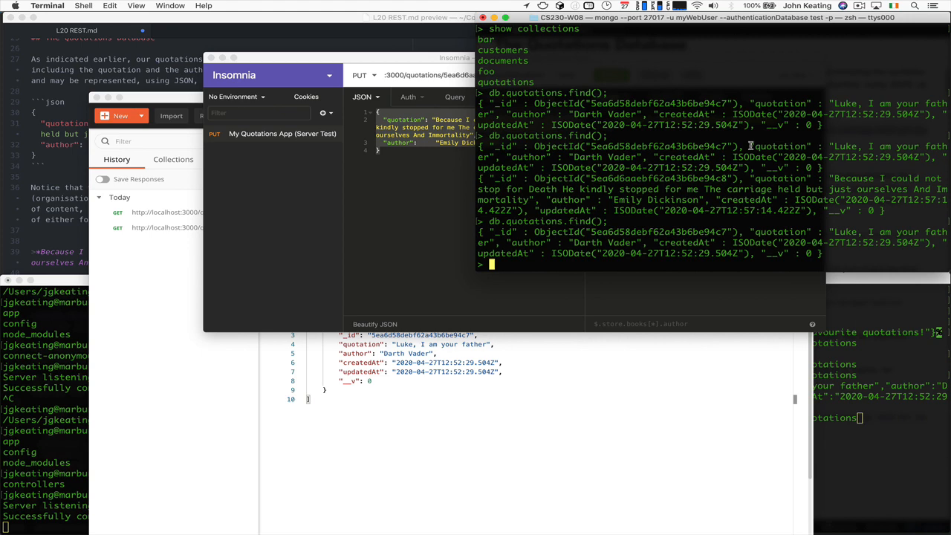
pyautogui.moveTo(750, 146); pyautogui.dragTo(652, 157)
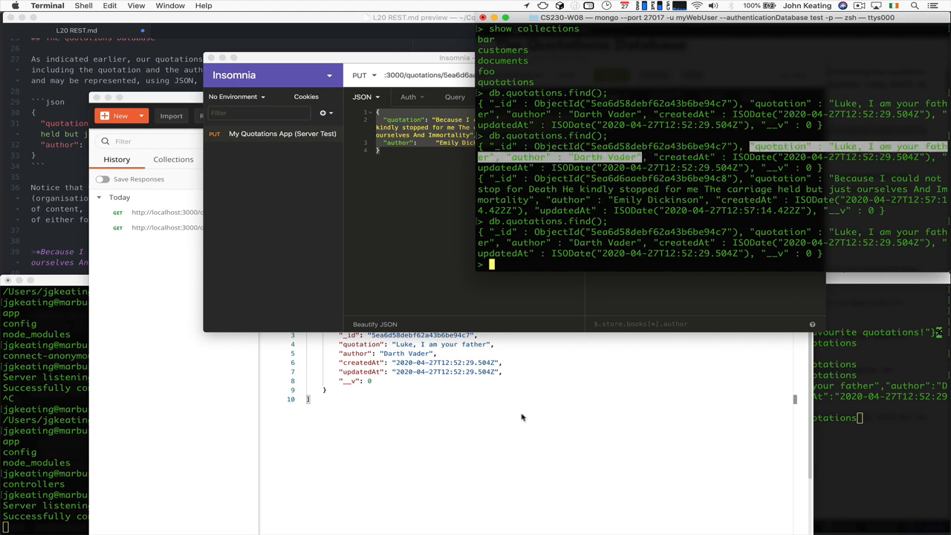
pyautogui.click(565, 74)
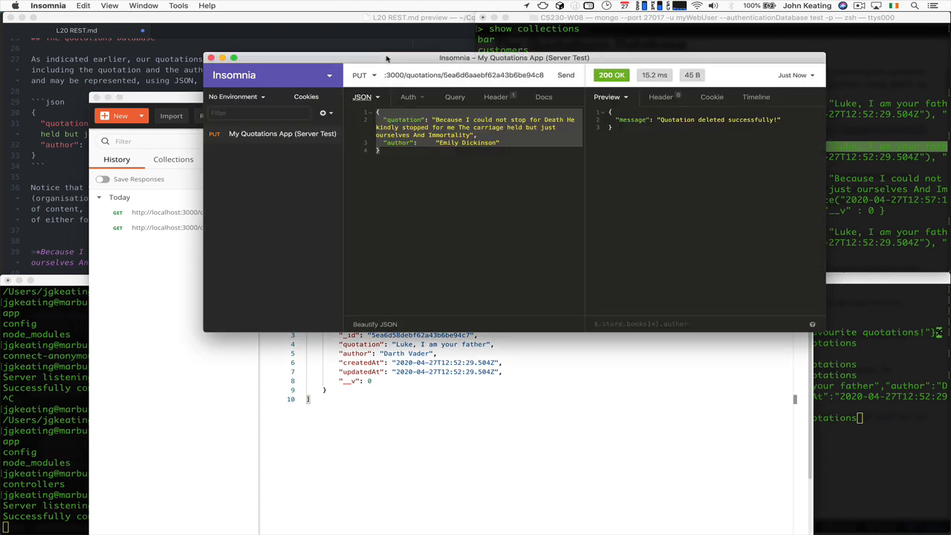
pyautogui.moveTo(444, 176)
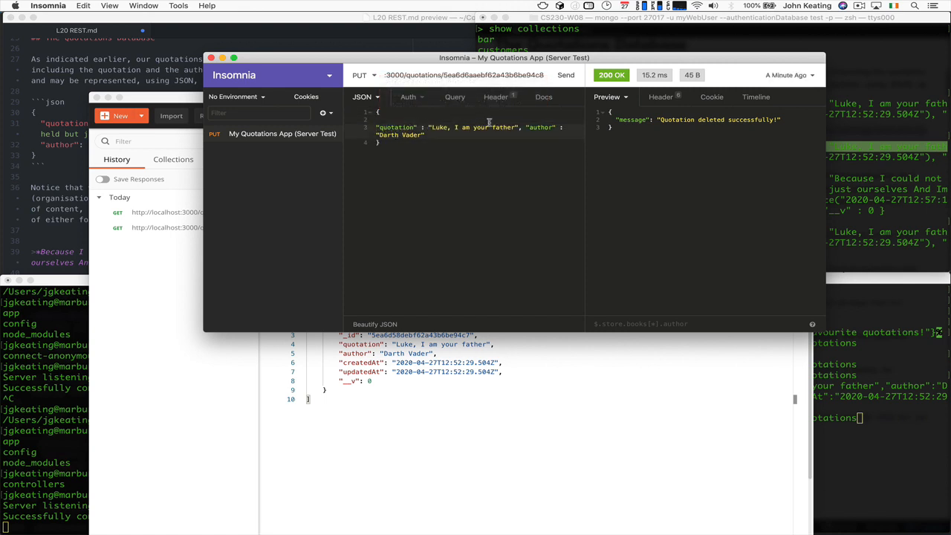
pyautogui.moveTo(522, 126)
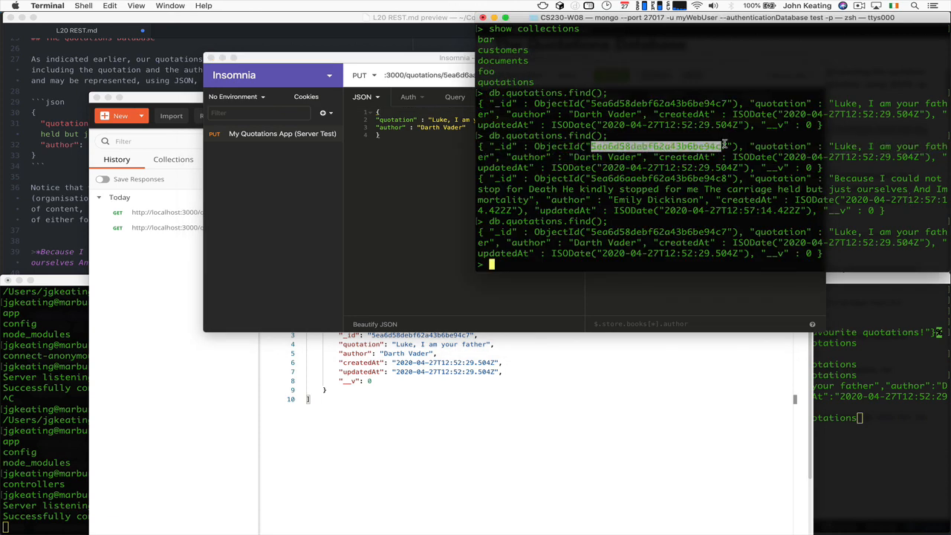
pyautogui.moveTo(404, 202)
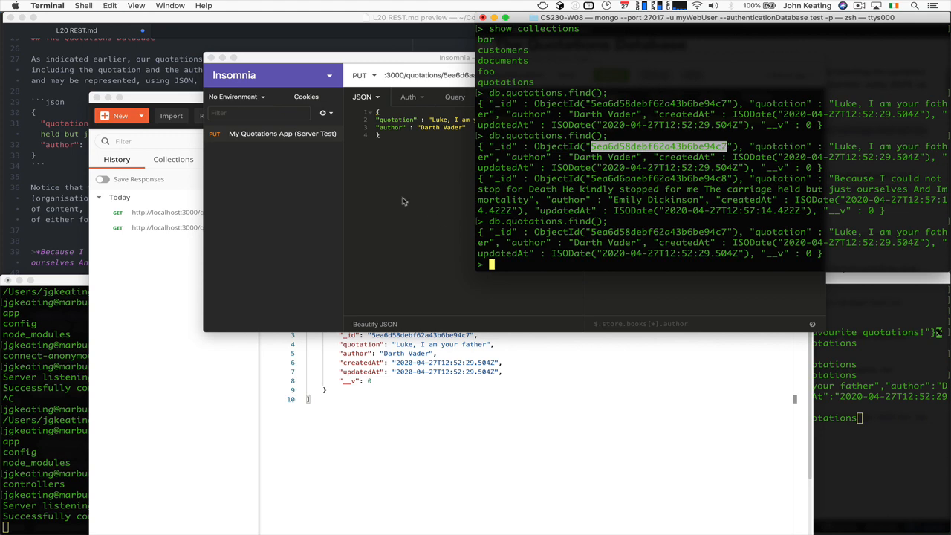
# - Return to Insomnia with the PUT aimed at the Darth Vader id and 'No, I am your father'
pyautogui.click(565, 74)
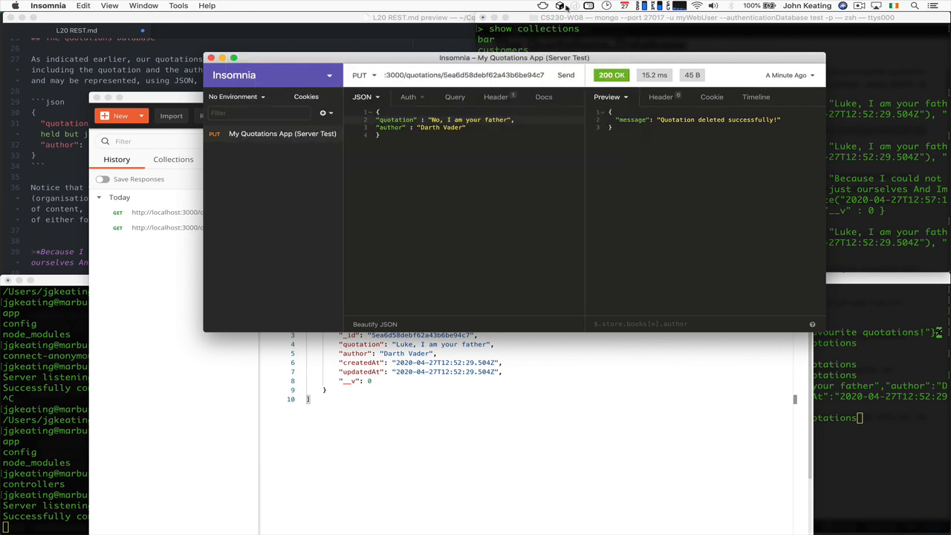
# - Send the PUT changing the Darth Vader quotation to 'No, I am your father'
pyautogui.click(566, 75)
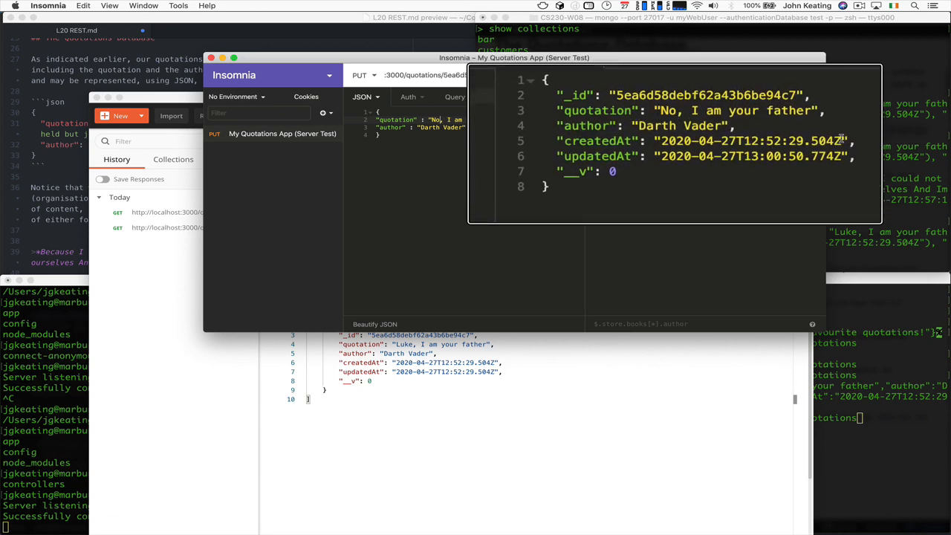
pyautogui.click(565, 74)
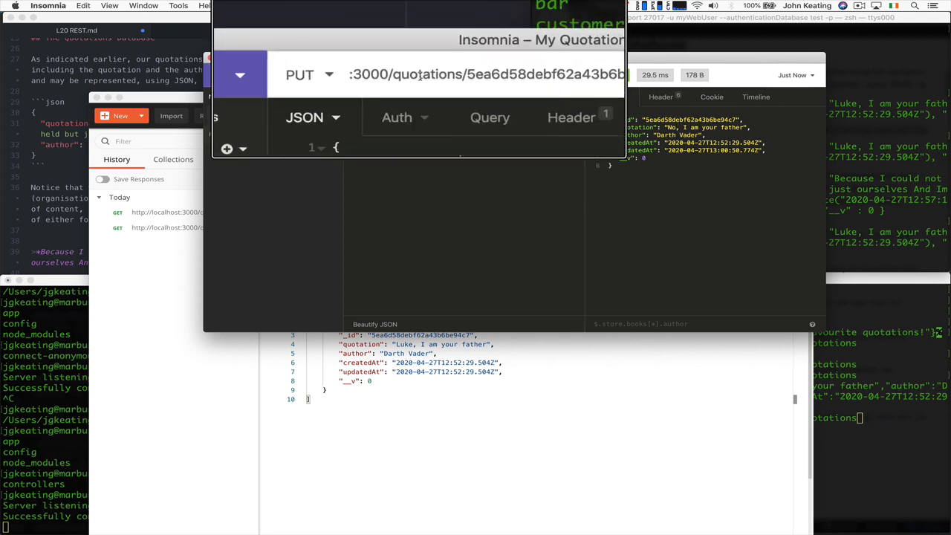
pyautogui.click(566, 74)
pyautogui.write('db.quotations.find();')
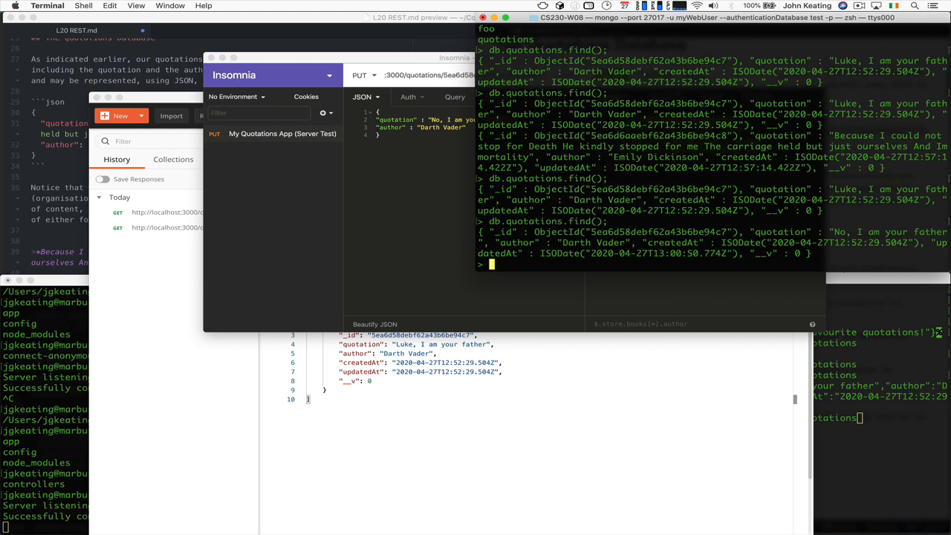
pyautogui.moveTo(771, 134)
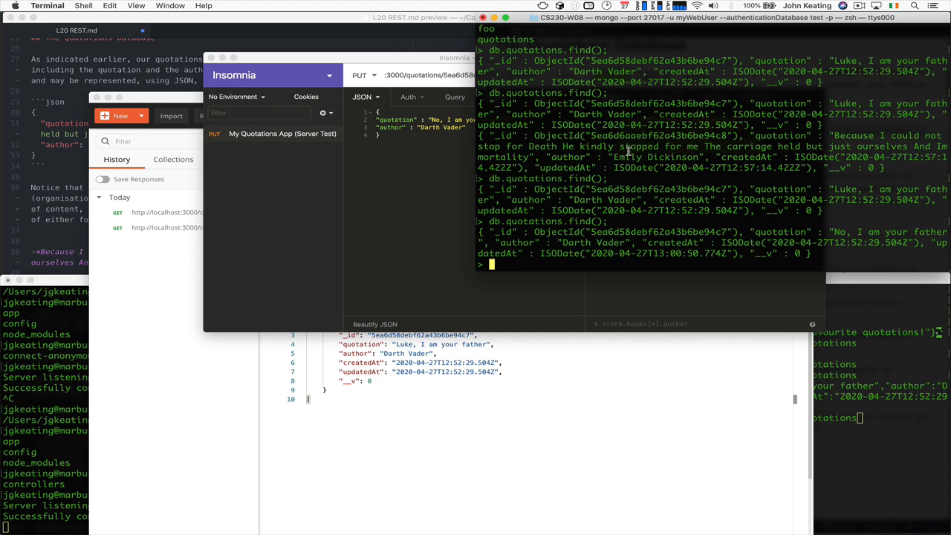
pyautogui.moveTo(671, 380)
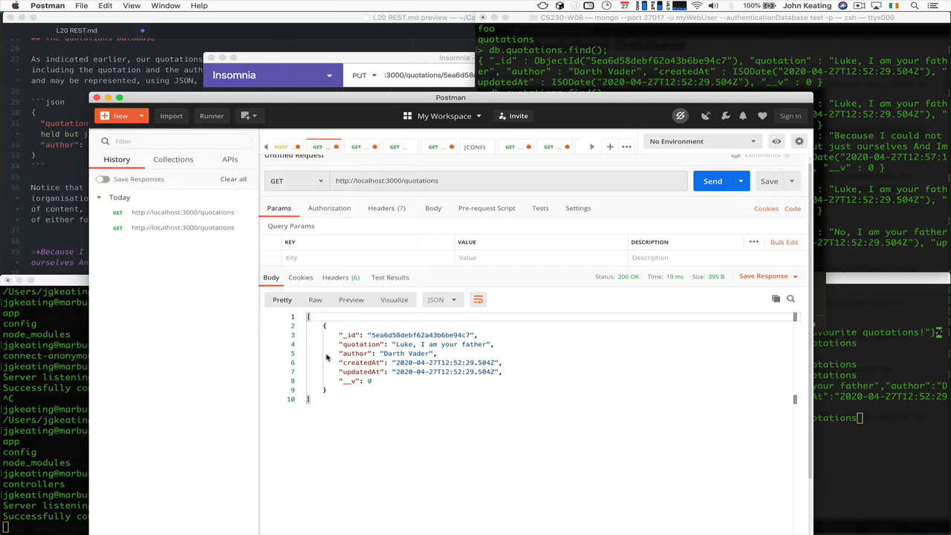
pyautogui.moveTo(543, 418)
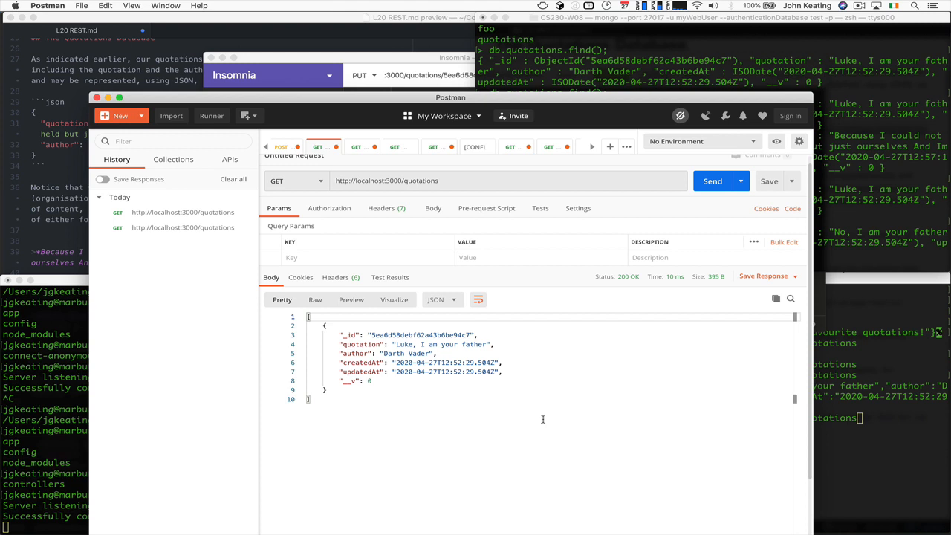
pyautogui.moveTo(196, 201)
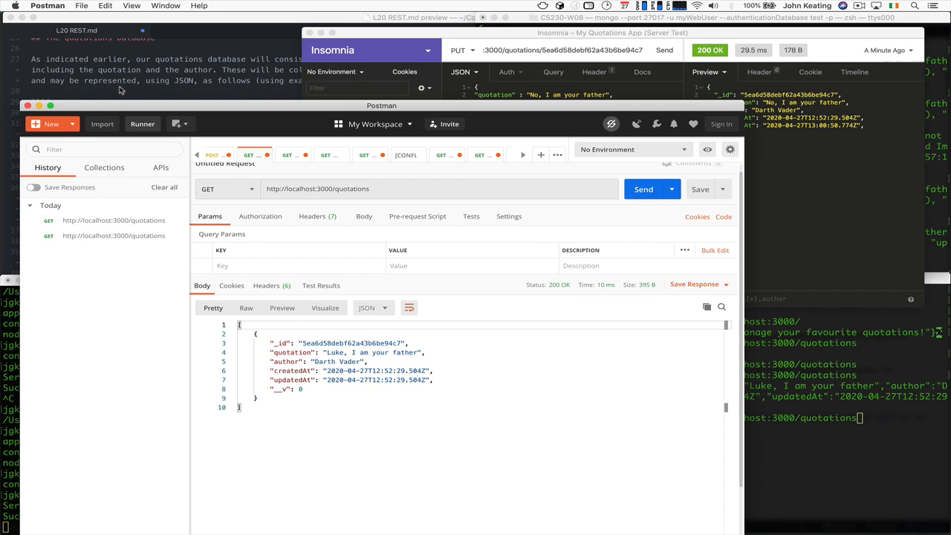
pyautogui.moveTo(601, 359)
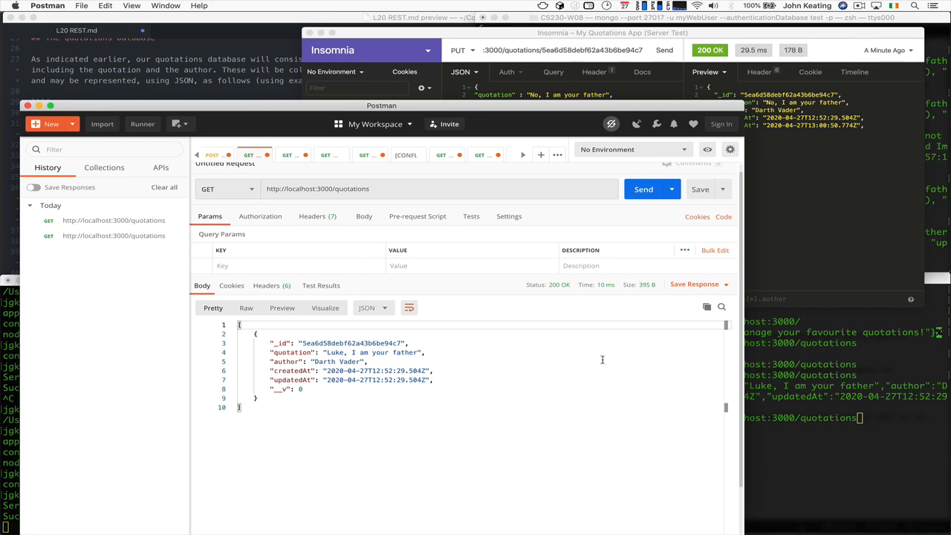
pyautogui.moveTo(488, 516)
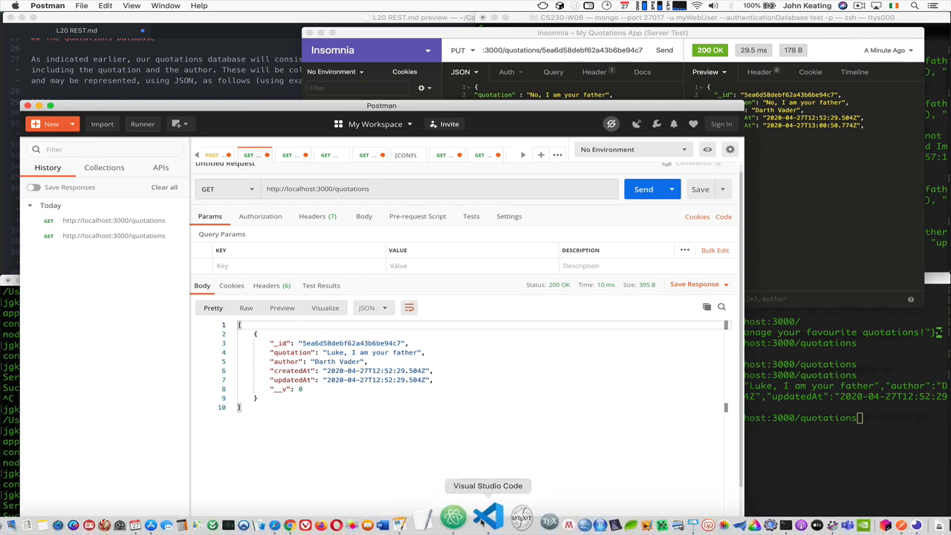
# - Switch to the Atom lesson notes and scroll the preview down to the Summary section
pyautogui.click(487, 516)
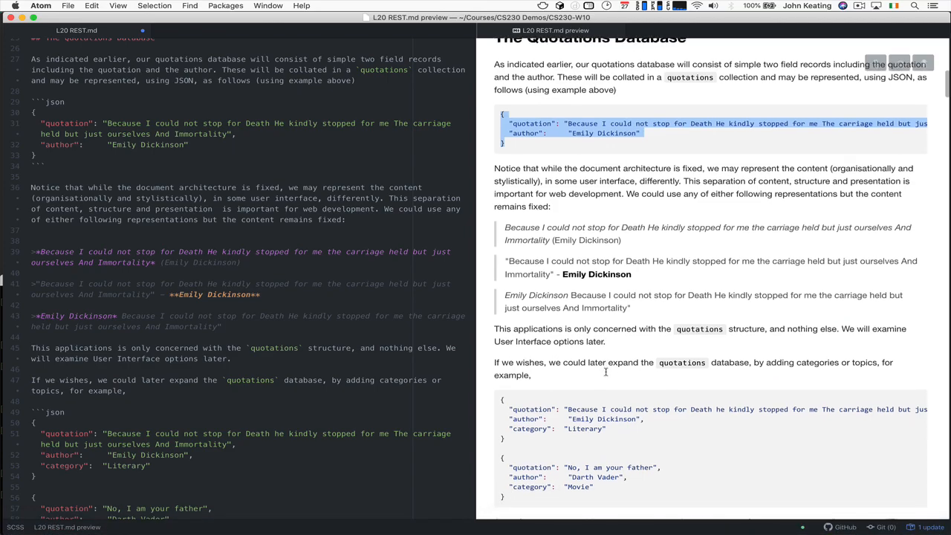
pyautogui.scroll(-3)
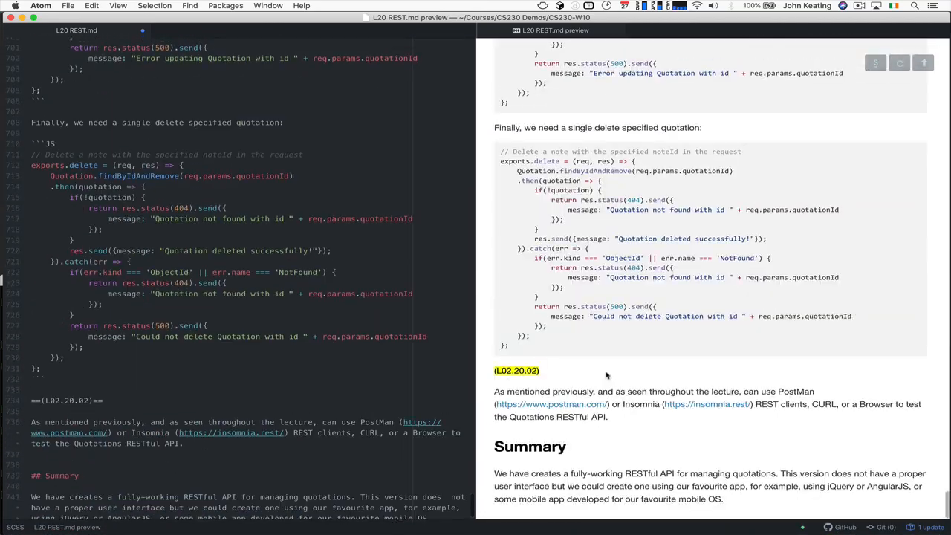